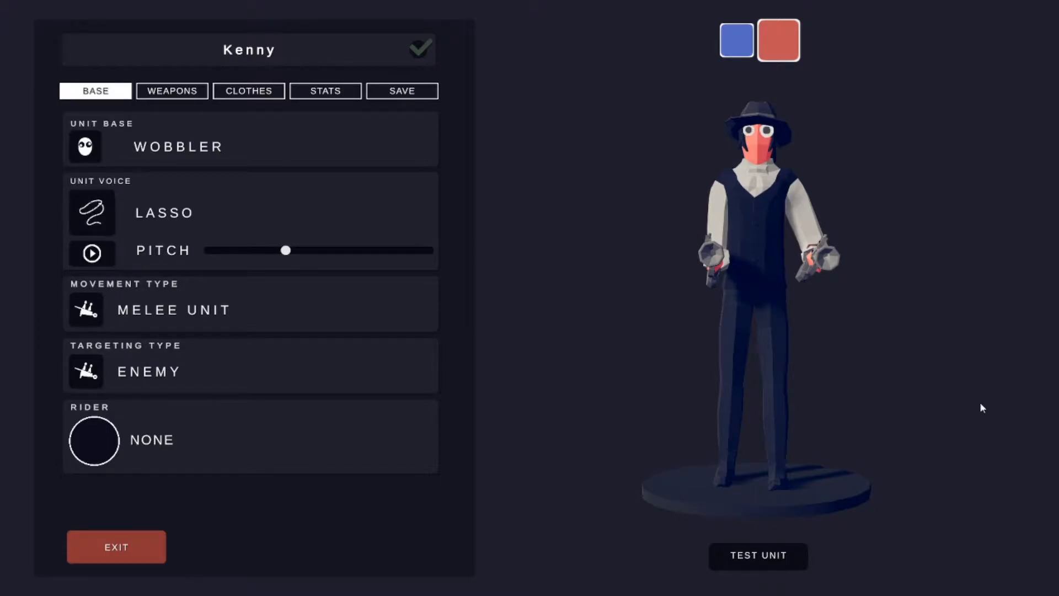
{"action": "mouse_move", "coordinate": [537, 166]}
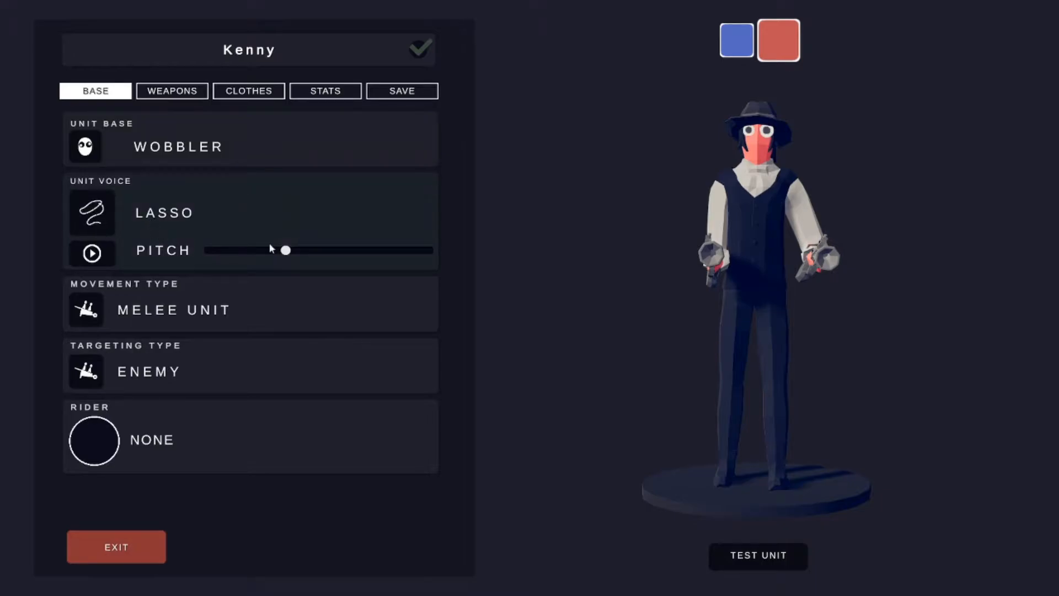
{"action": "mouse_move", "coordinate": [213, 255]}
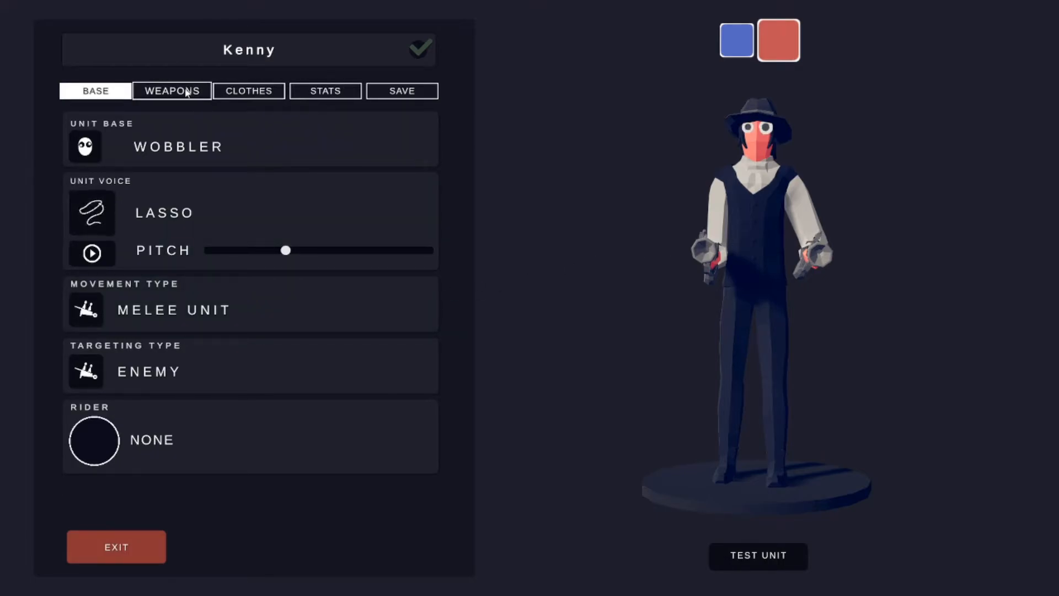
Step: Review Kenny's weapons and the main Flintlock Blunderbuss colour options
{"action": "left_click", "coordinate": [172, 90]}
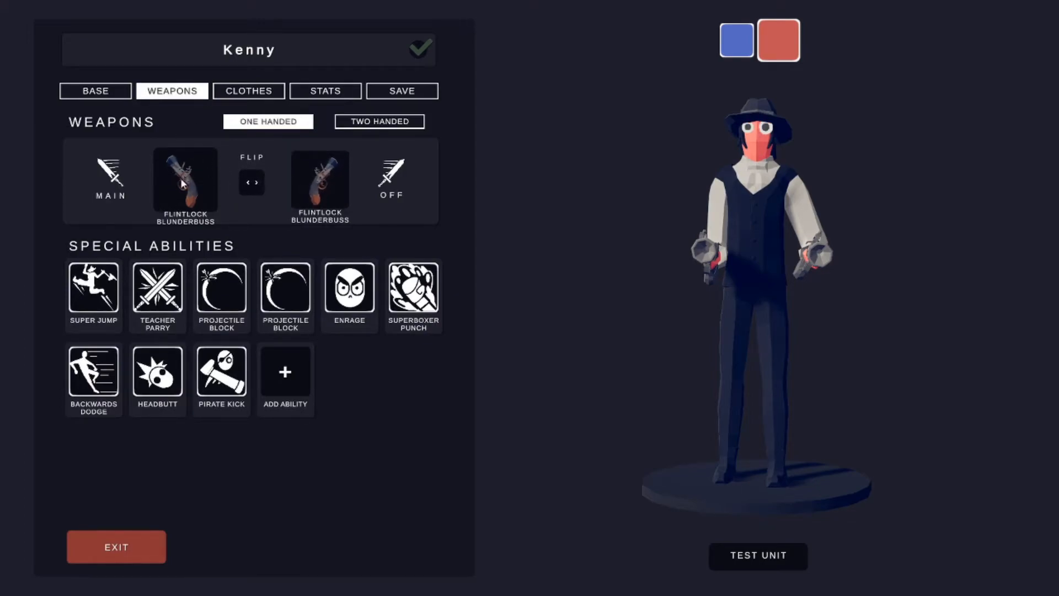
{"action": "left_click", "coordinate": [184, 182]}
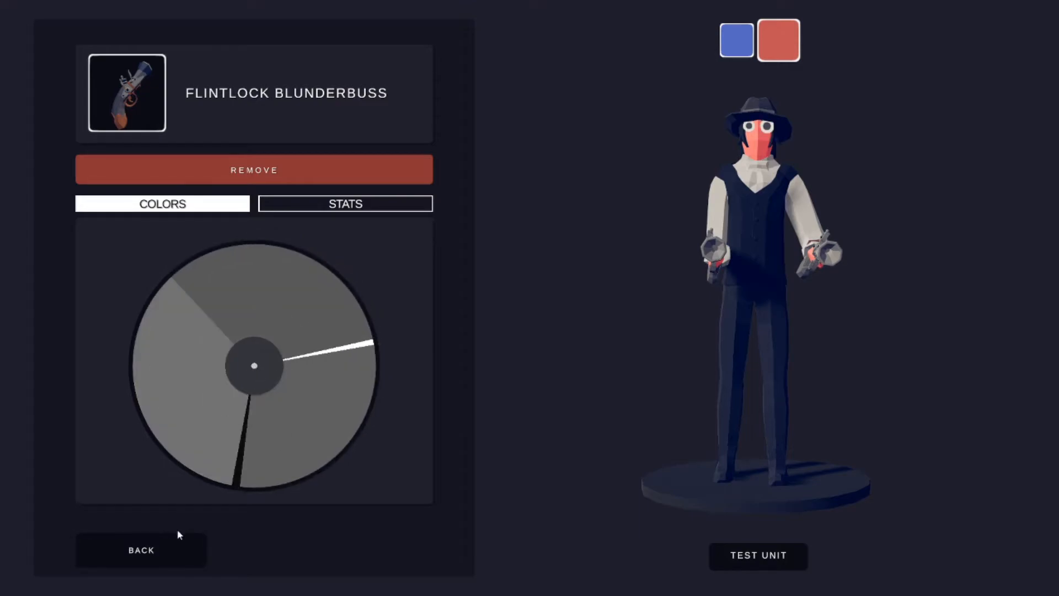
{"action": "left_click", "coordinate": [140, 549]}
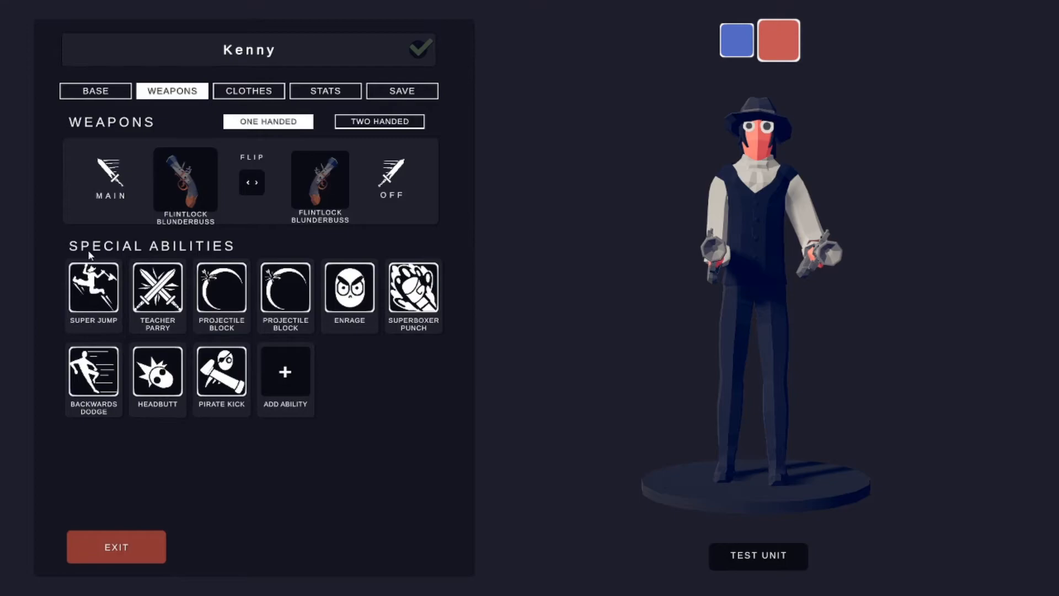
Step: Browse Kenny's special abilities, then move on to his clothing list
{"action": "left_click", "coordinate": [92, 296]}
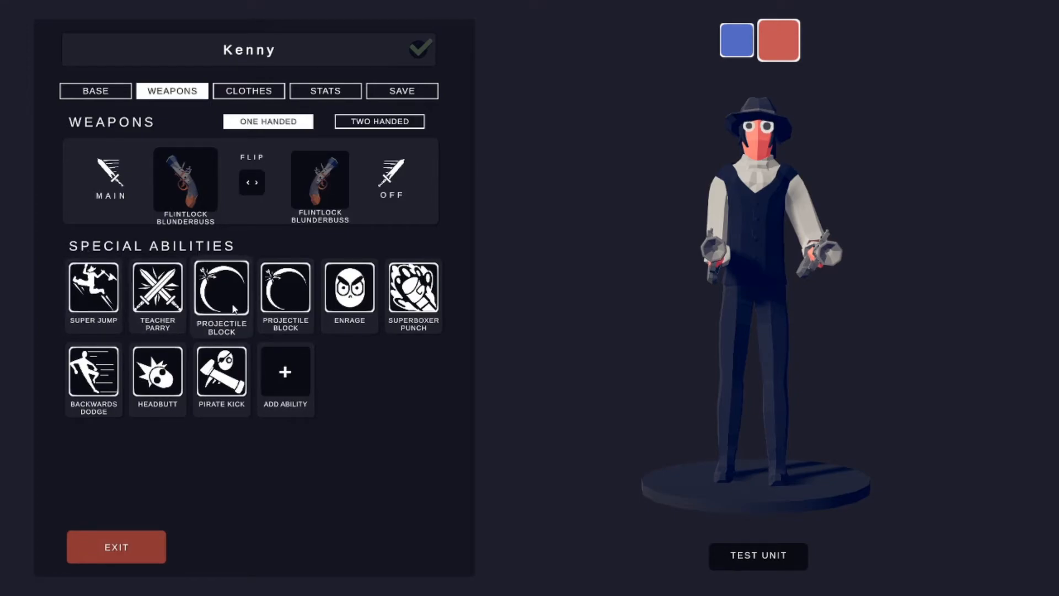
{"action": "left_click", "coordinate": [284, 296]}
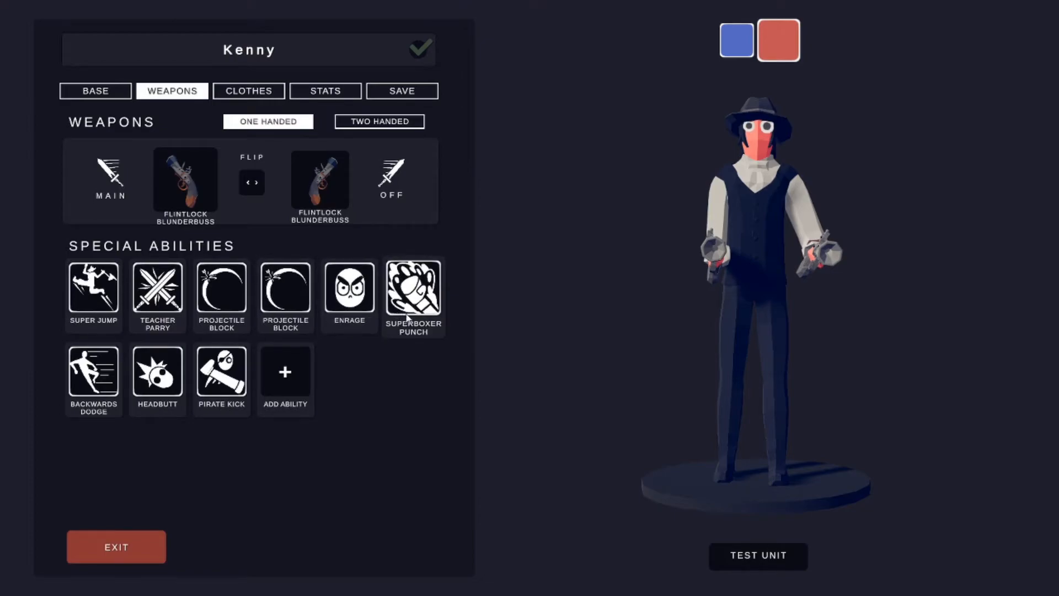
{"action": "mouse_move", "coordinate": [142, 429]}
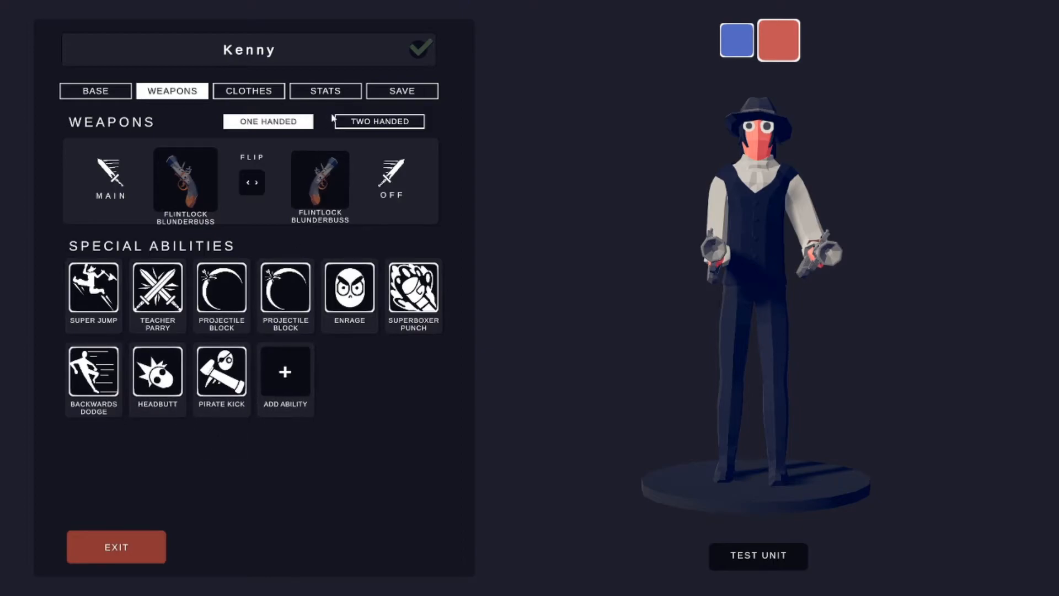
{"action": "left_click", "coordinate": [248, 90]}
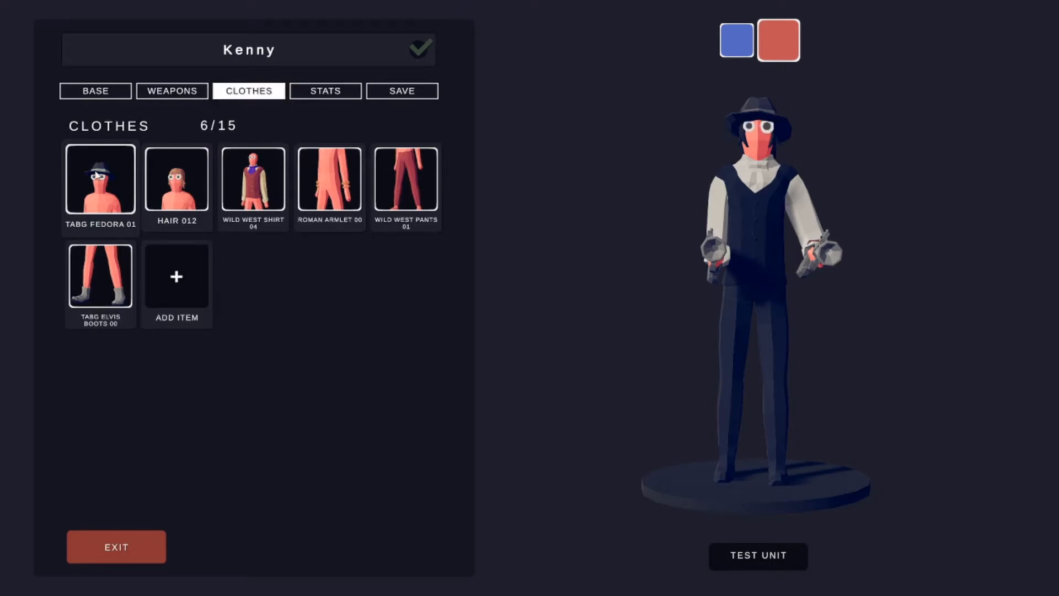
Step: Give Kenny's Hair 012 a greyscale colour
{"action": "left_click", "coordinate": [101, 179]}
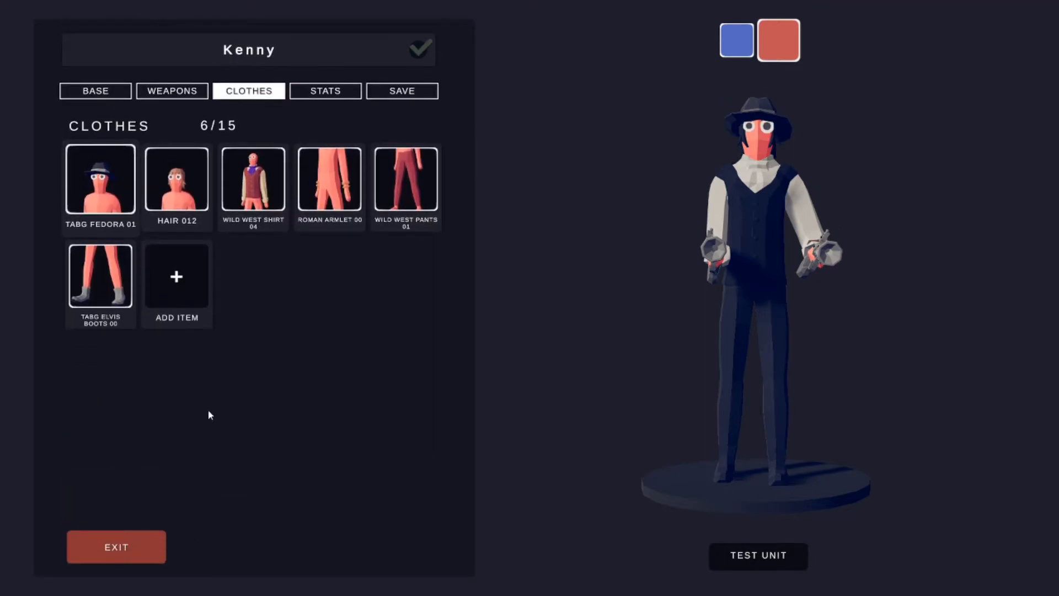
{"action": "left_click", "coordinate": [176, 179]}
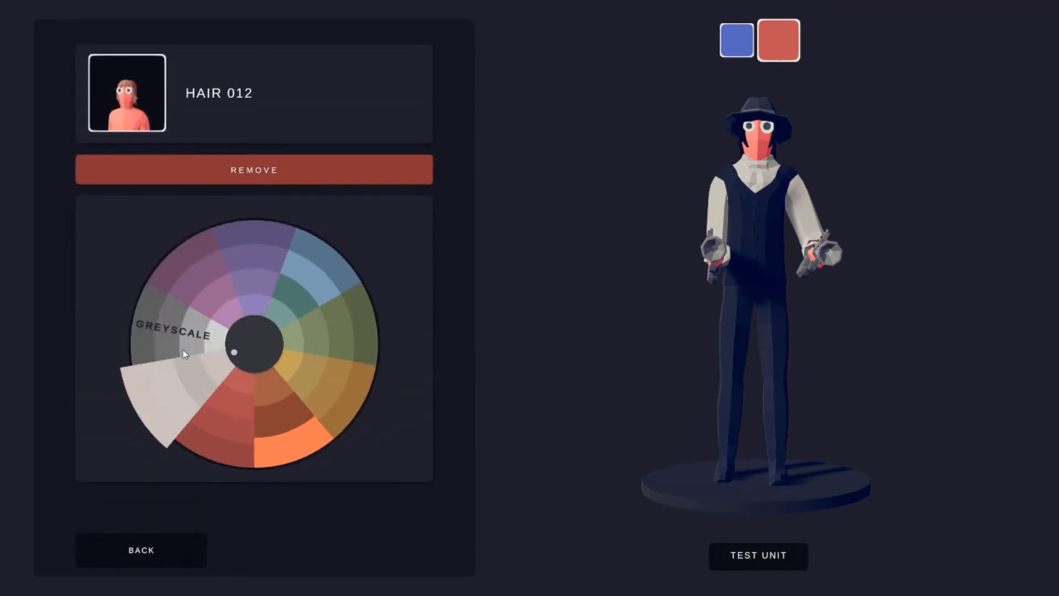
{"action": "left_click", "coordinate": [175, 335]}
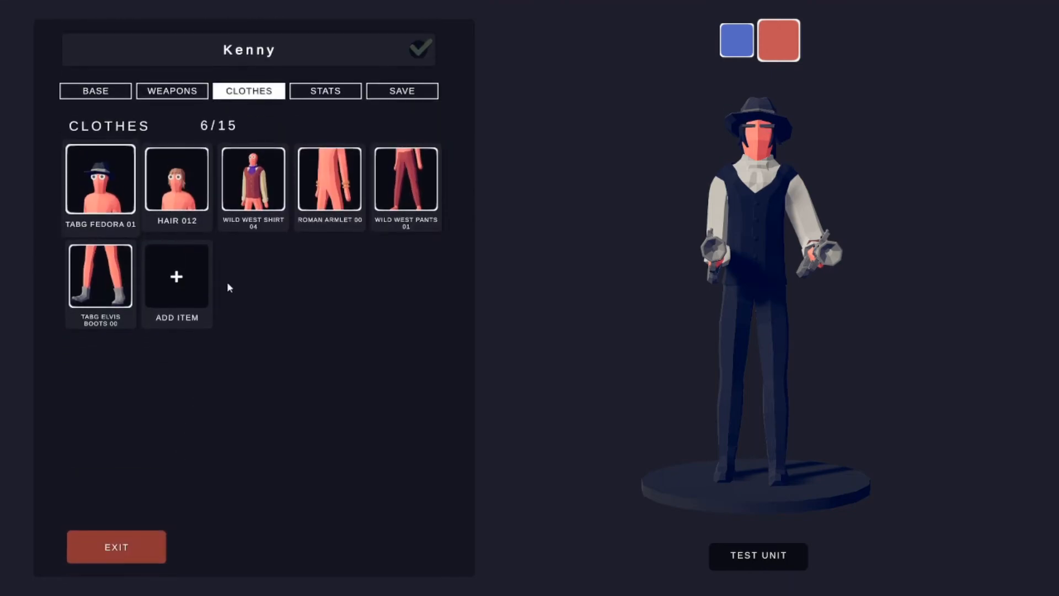
Step: Recolour Wild West Shirt 04 in dark and light grey shades
{"action": "left_click", "coordinate": [253, 181]}
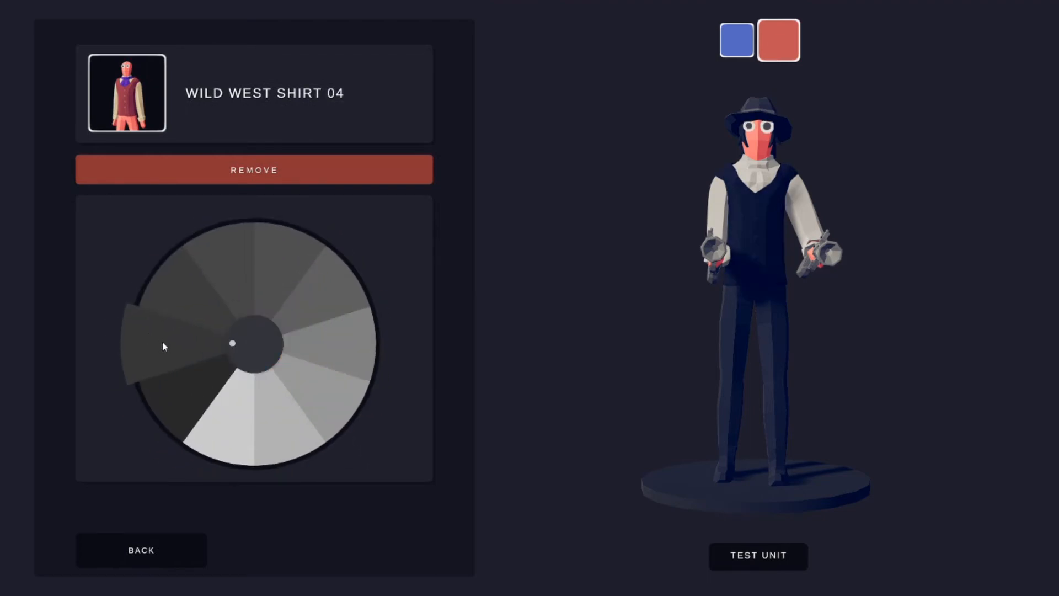
{"action": "left_click", "coordinate": [244, 290]}
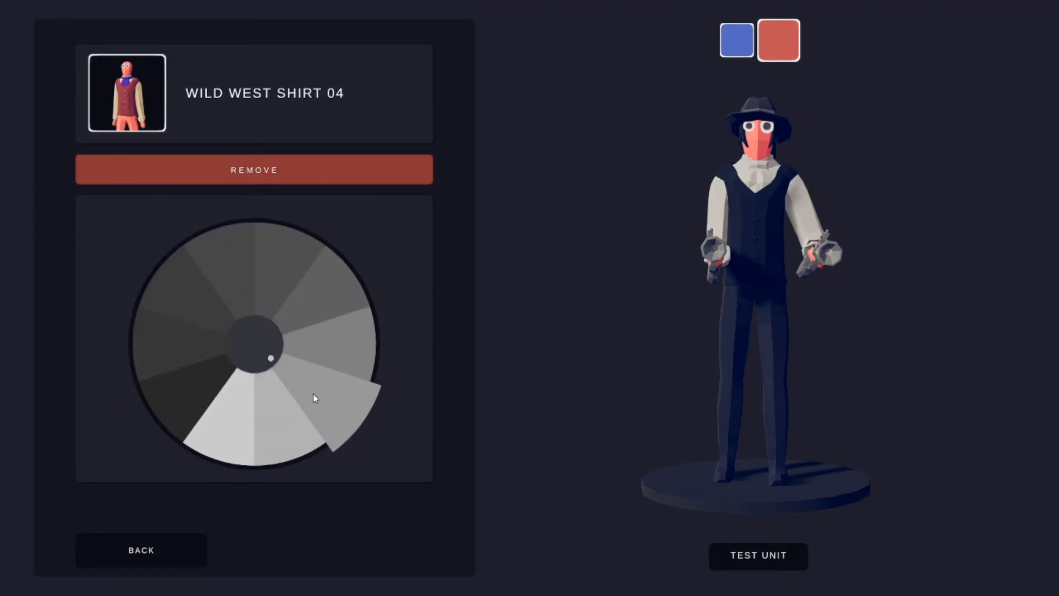
{"action": "left_click", "coordinate": [140, 549]}
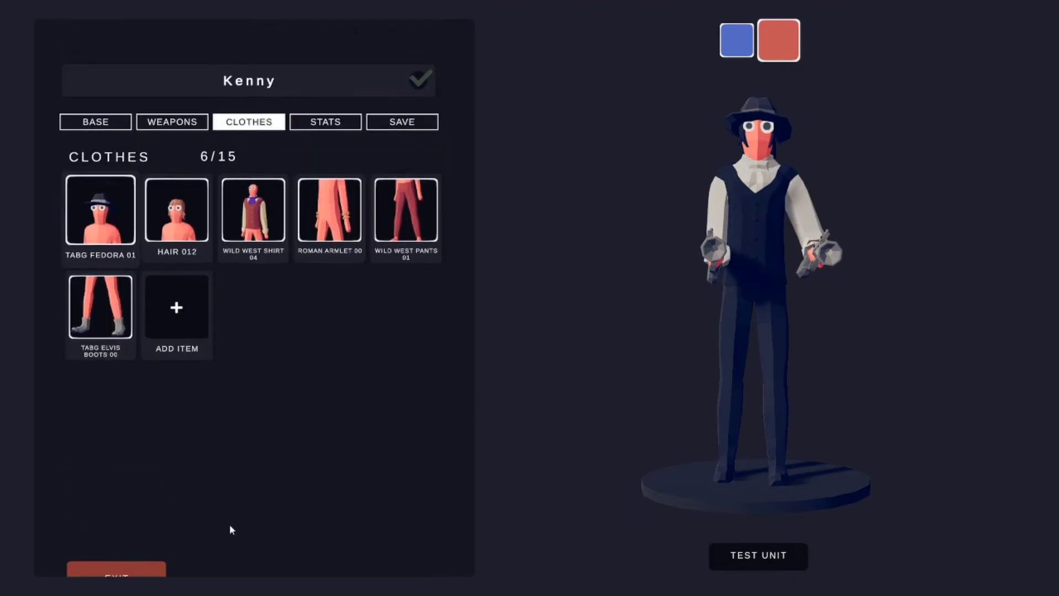
{"action": "left_click", "coordinate": [328, 212]}
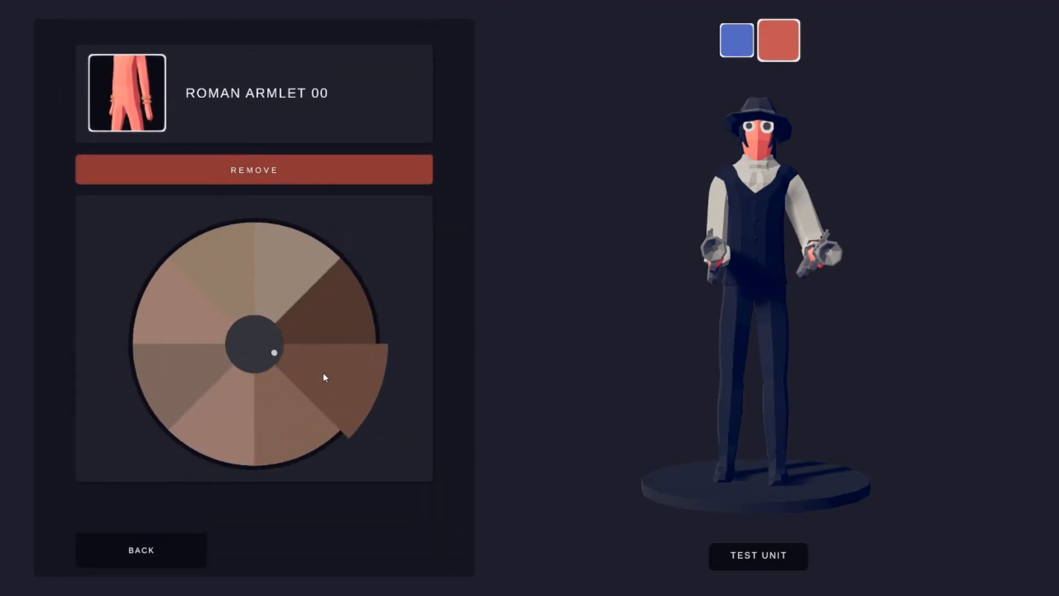
Step: Make Roman Armlet 00 brown and Wild West Pants 01 dark grey from the greyscale palette
{"action": "left_click", "coordinate": [140, 549]}
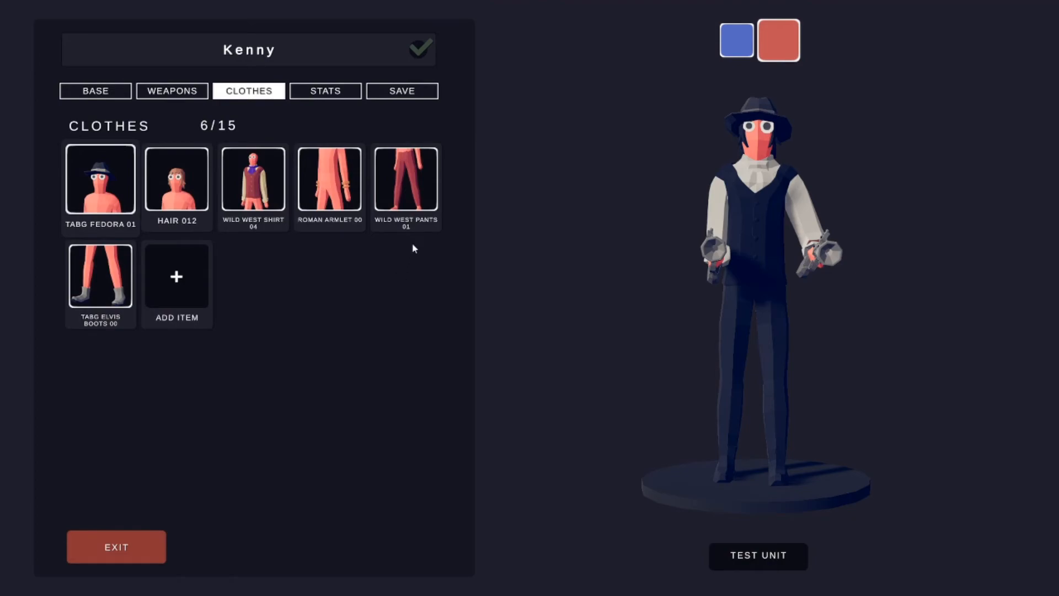
{"action": "left_click", "coordinate": [406, 181]}
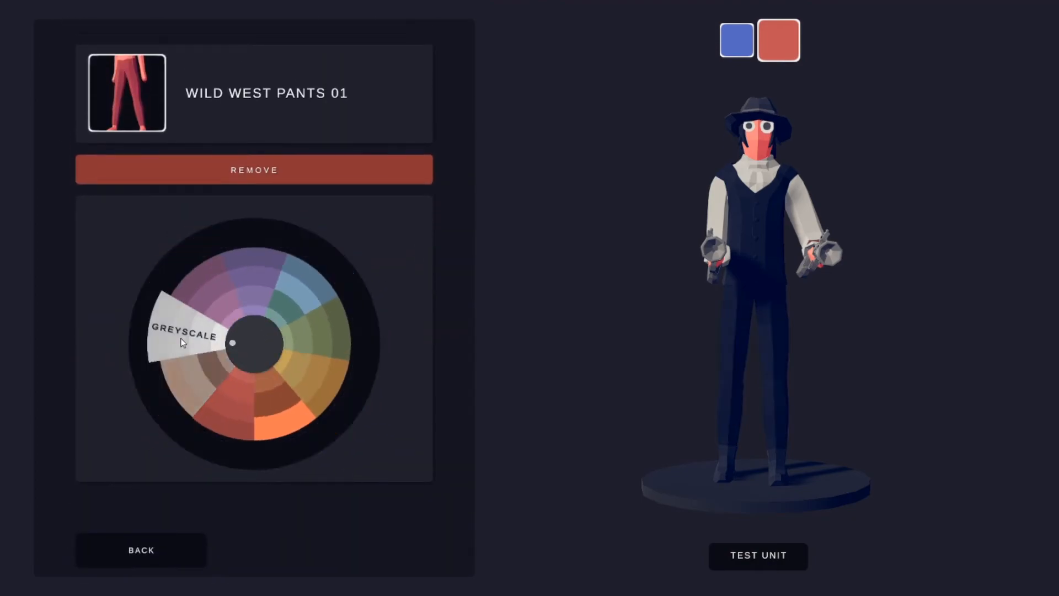
{"action": "left_click", "coordinate": [182, 331]}
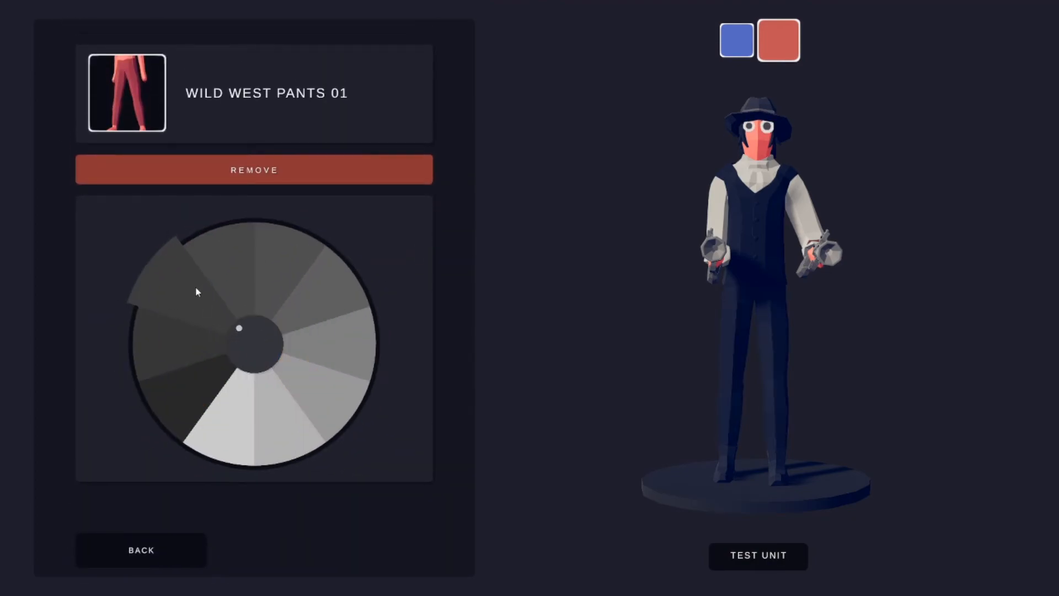
{"action": "left_click", "coordinate": [140, 549]}
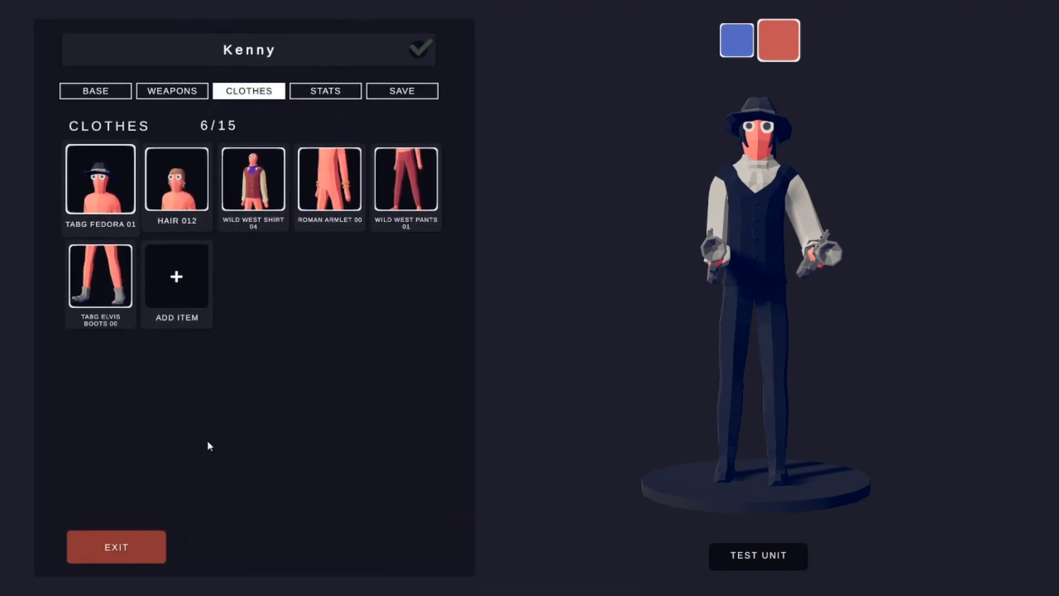
Step: Make TABG Elvis Boots 00 dark grey, then review Kenny's stats and save page
{"action": "left_click", "coordinate": [101, 277]}
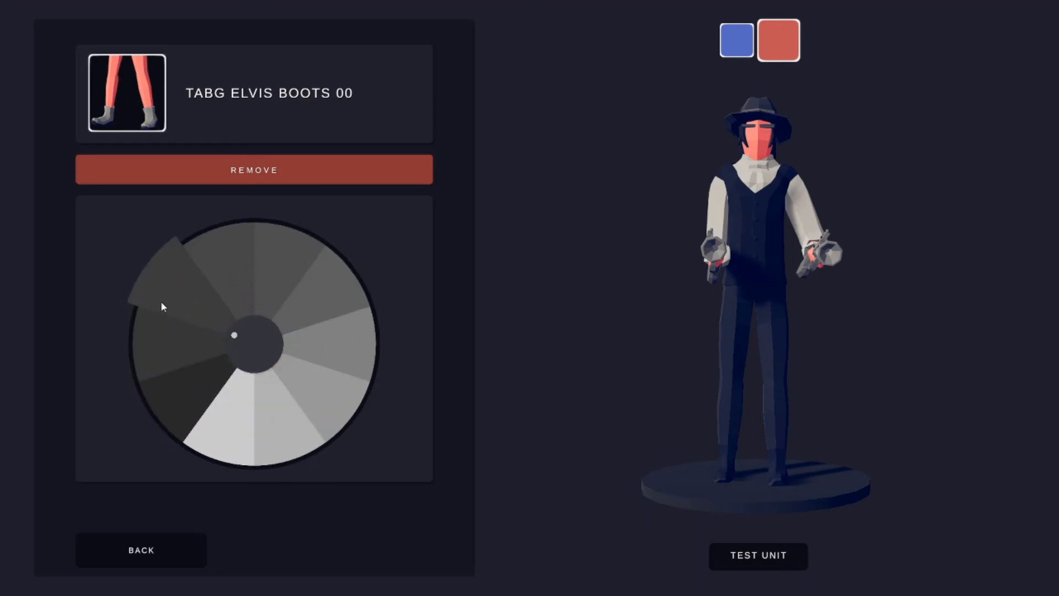
{"action": "left_click", "coordinate": [140, 550]}
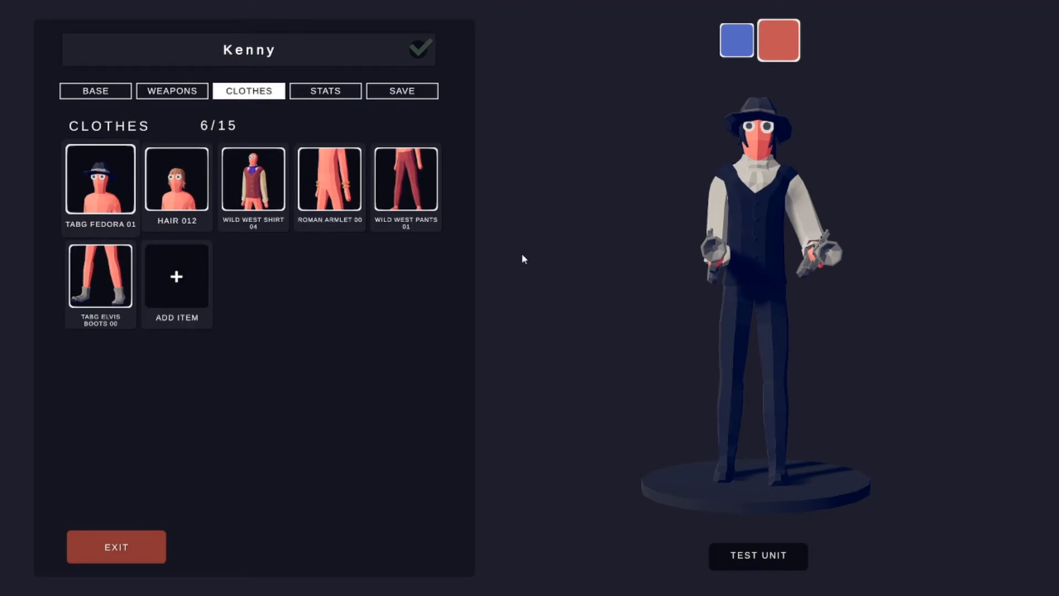
{"action": "left_click", "coordinate": [324, 90]}
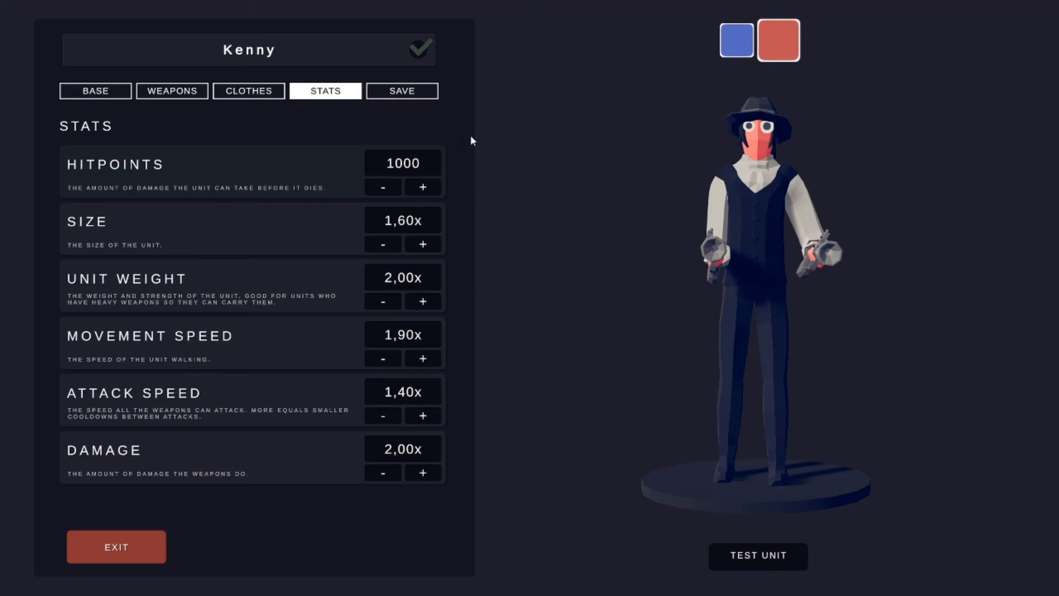
{"action": "left_click", "coordinate": [401, 90]}
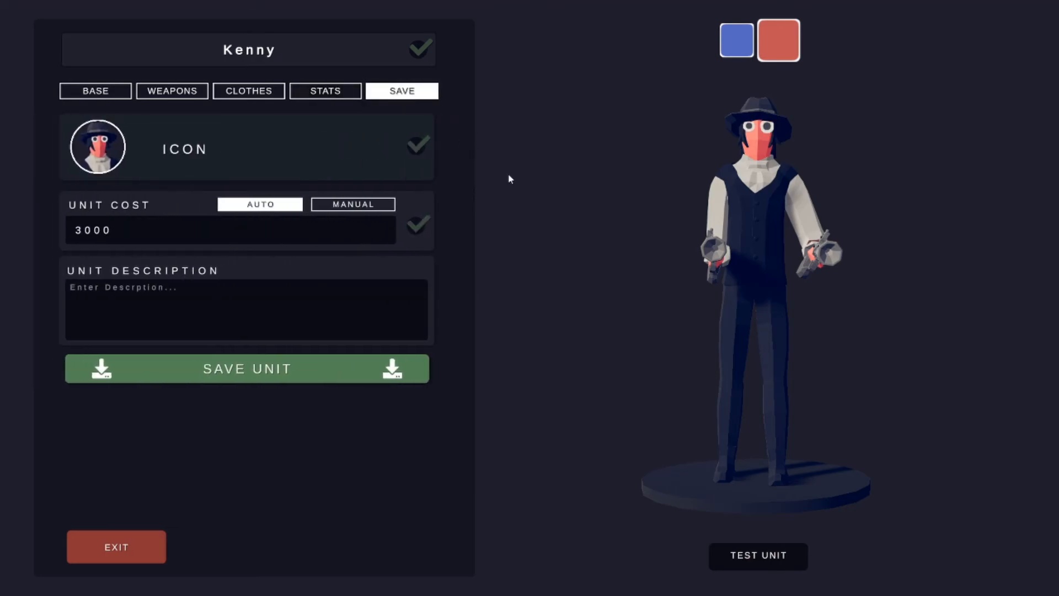